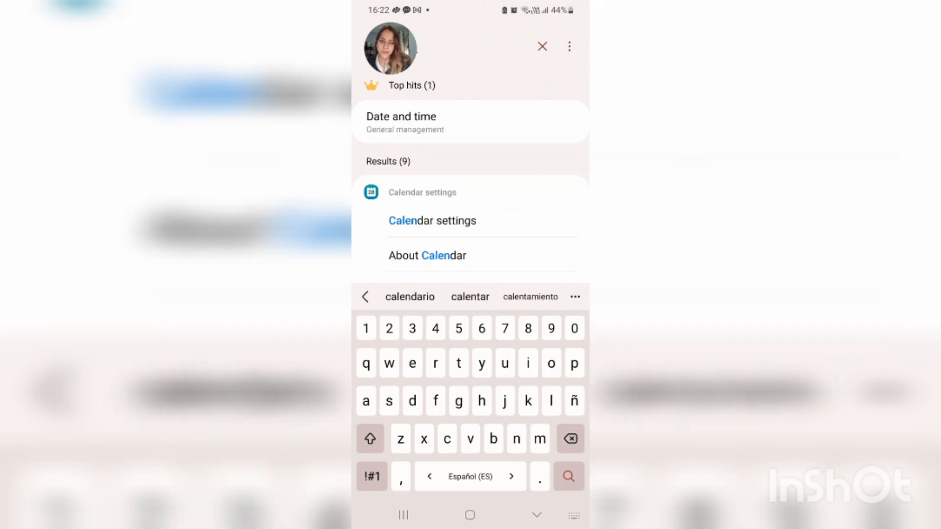
Go into Samsung Calendar's settings and open Manage calendars
{"action": "left_click", "coordinate": [431, 220]}
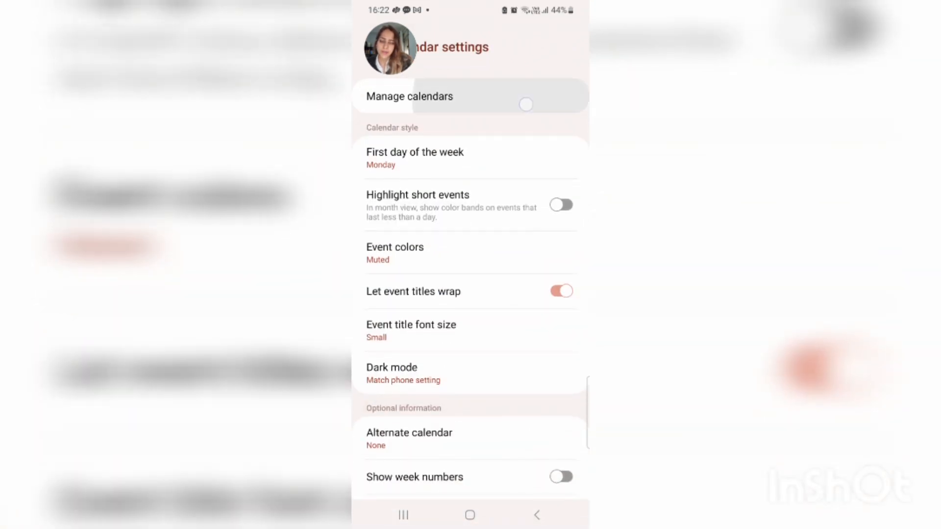
{"action": "left_click", "coordinate": [410, 96]}
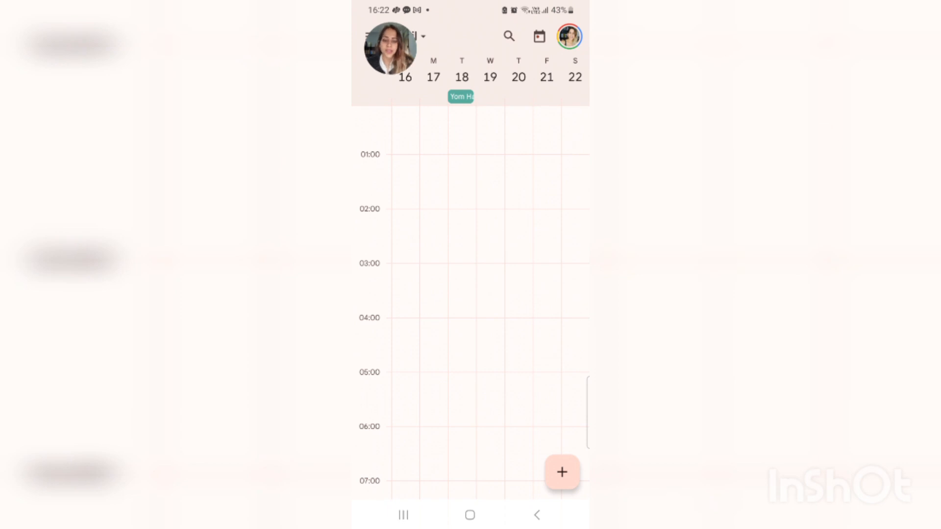
Start a new event with the + button; it lands on the Events calendar, April 16, 16:30–17:30
{"action": "left_click", "coordinate": [561, 472]}
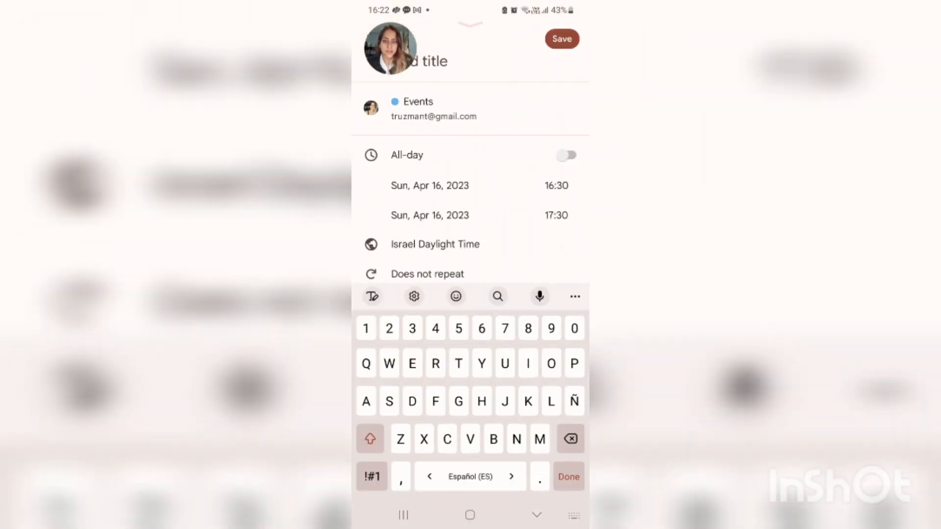
Switch the new event's calendar from Events to Samsung Calendar
{"action": "left_click", "coordinate": [434, 108]}
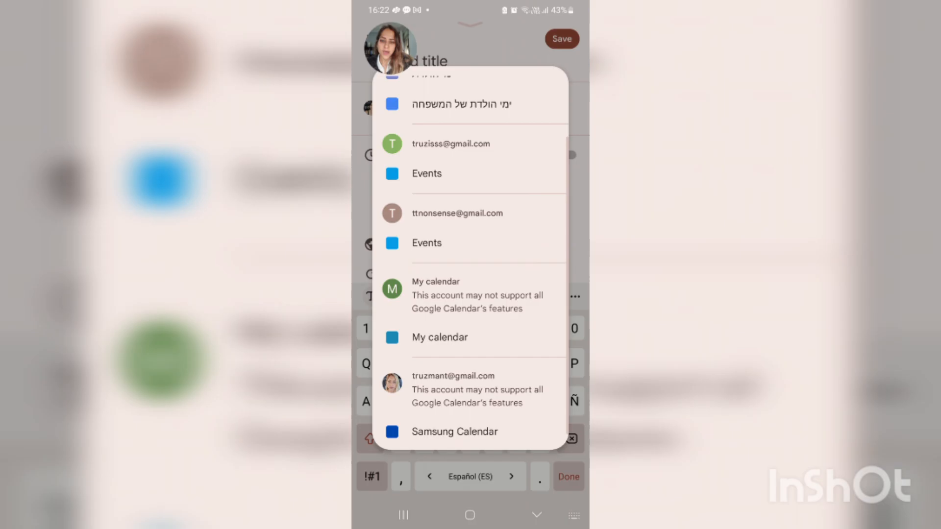
{"action": "scroll", "scroll_direction": "up", "scroll_amount": 3}
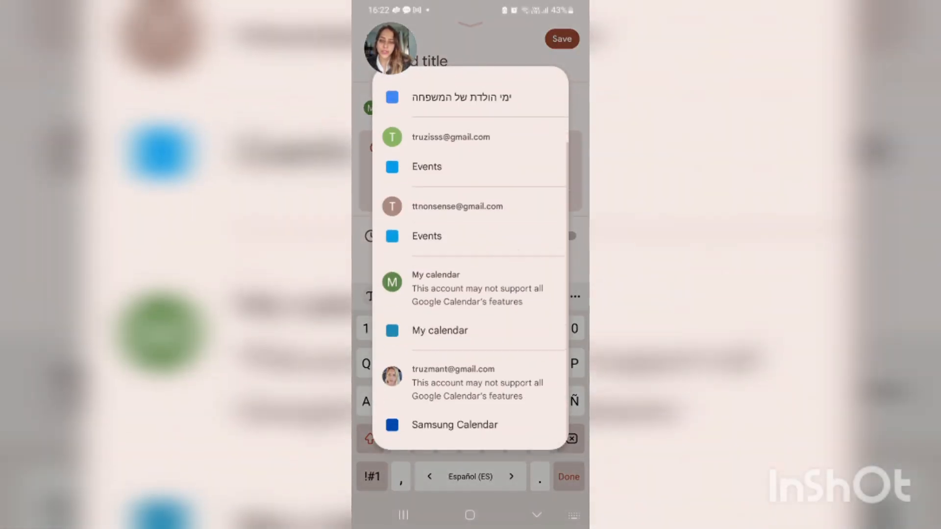
{"action": "left_click", "coordinate": [454, 425]}
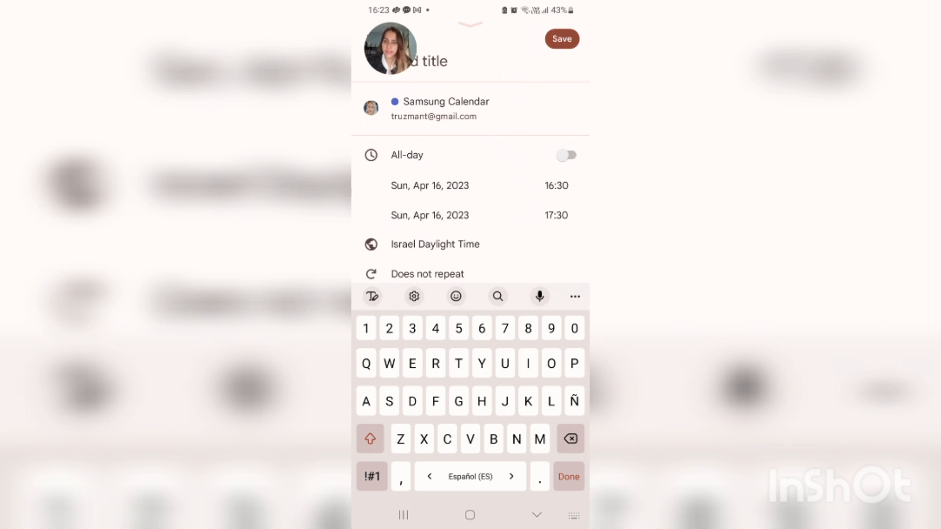
Reassign the event to the Google account's Events calendar
{"action": "left_click", "coordinate": [448, 108]}
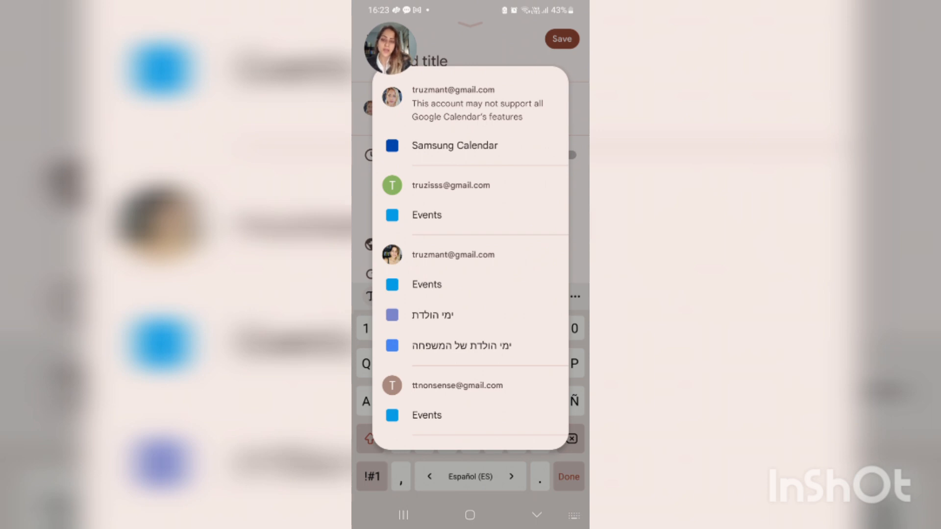
{"action": "left_click", "coordinate": [427, 284]}
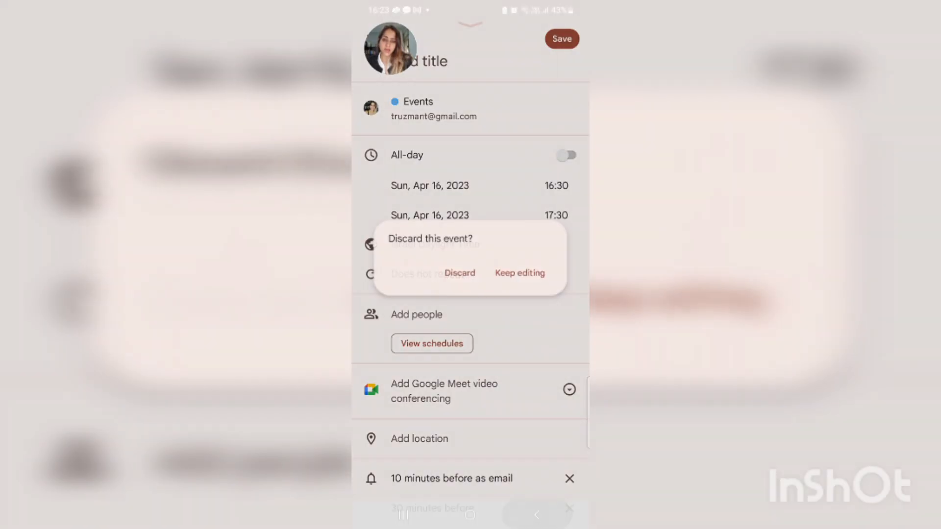
Discard the unsaved draft event so a fresh one can default to Events
{"action": "left_click", "coordinate": [520, 273]}
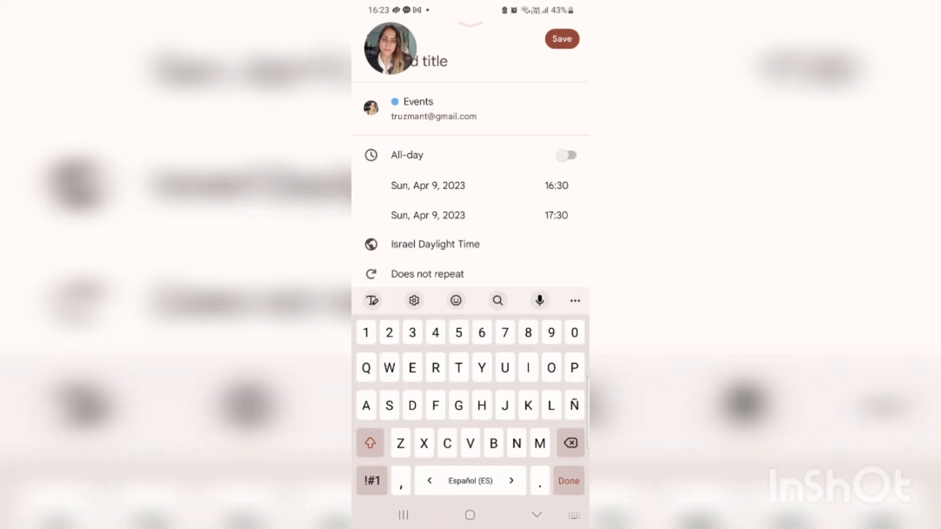